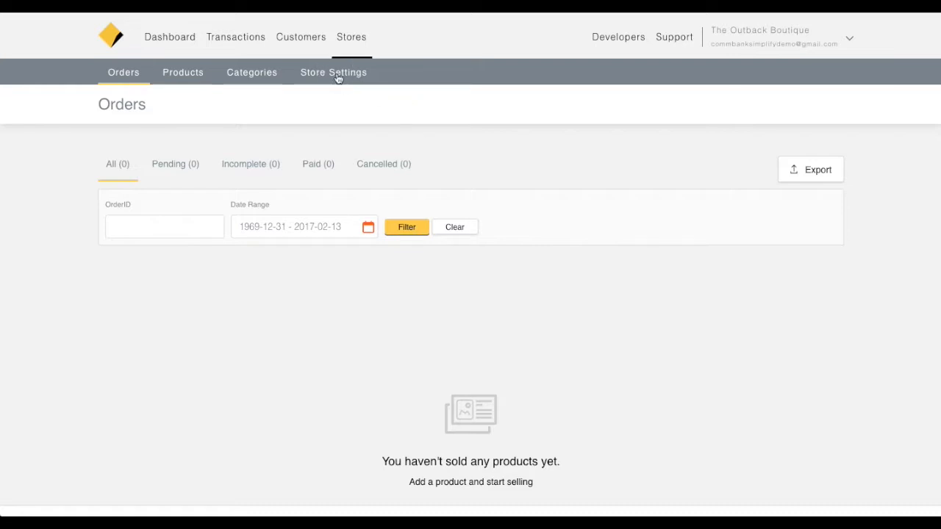
Step: Reach the store's Design settings and dismiss the image gallery without choosing anything
left_click(334, 72)
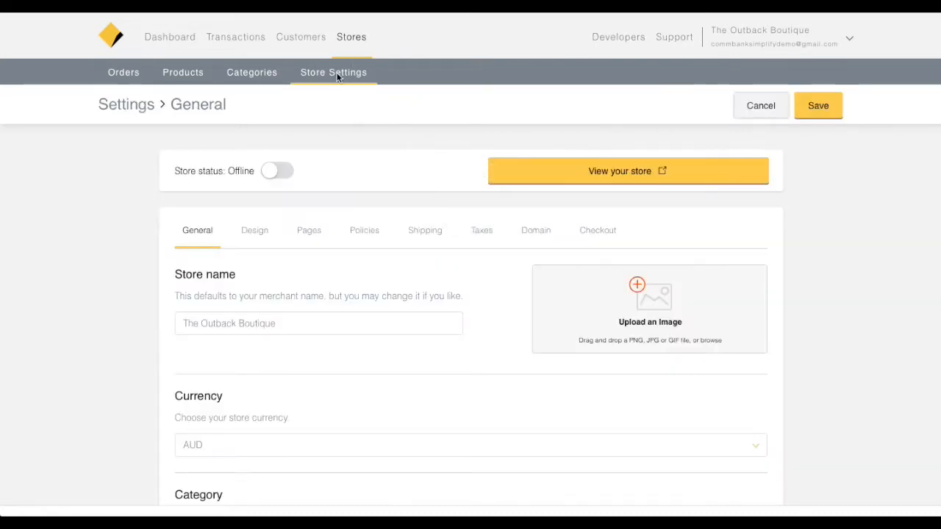
left_click(255, 231)
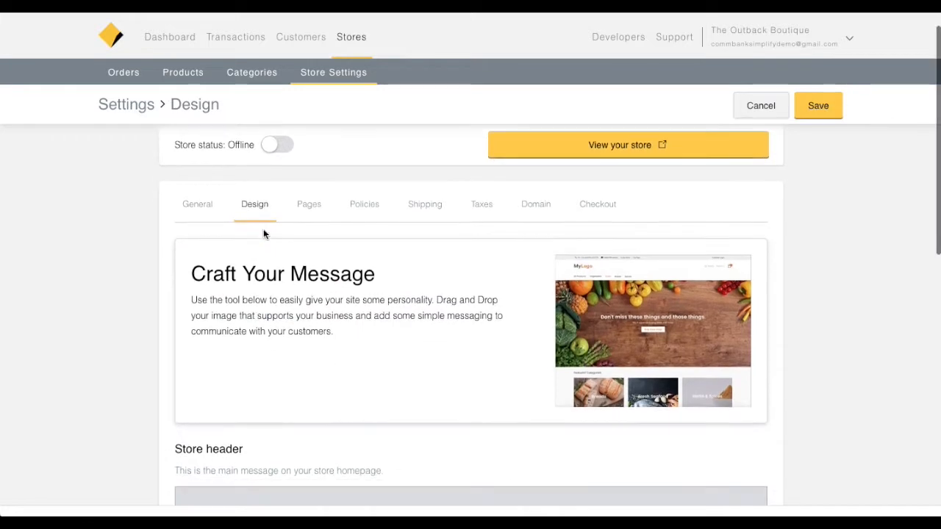
scroll("down", 3)
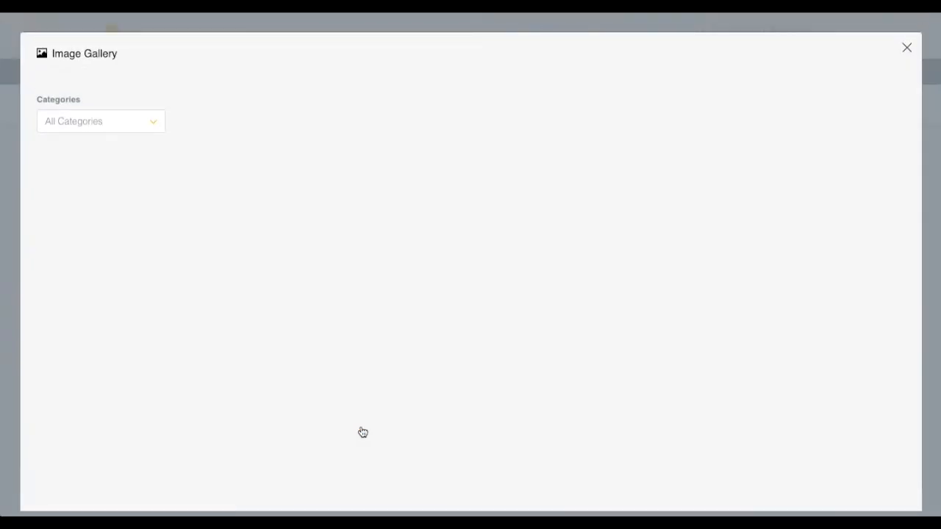
left_click(907, 48)
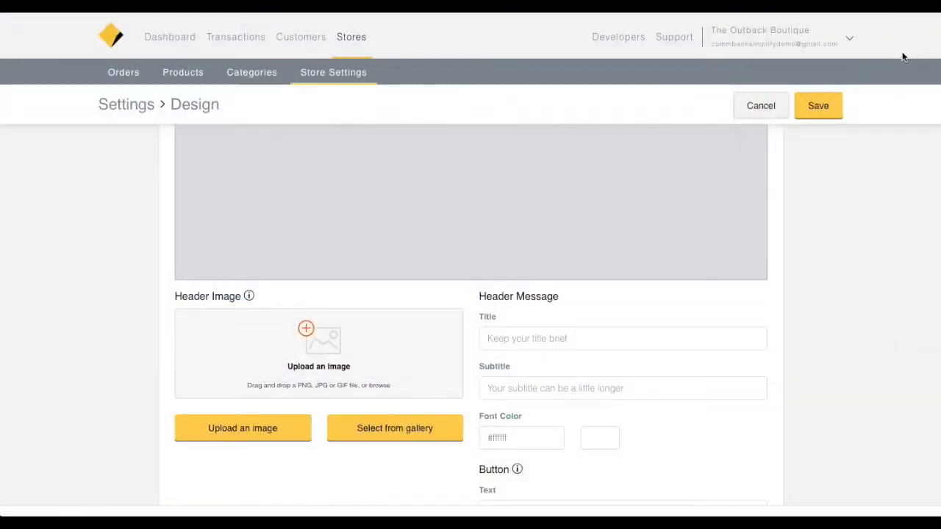
Step: Upload header-image.jpg from the computer as the store's header image
left_click(243, 428)
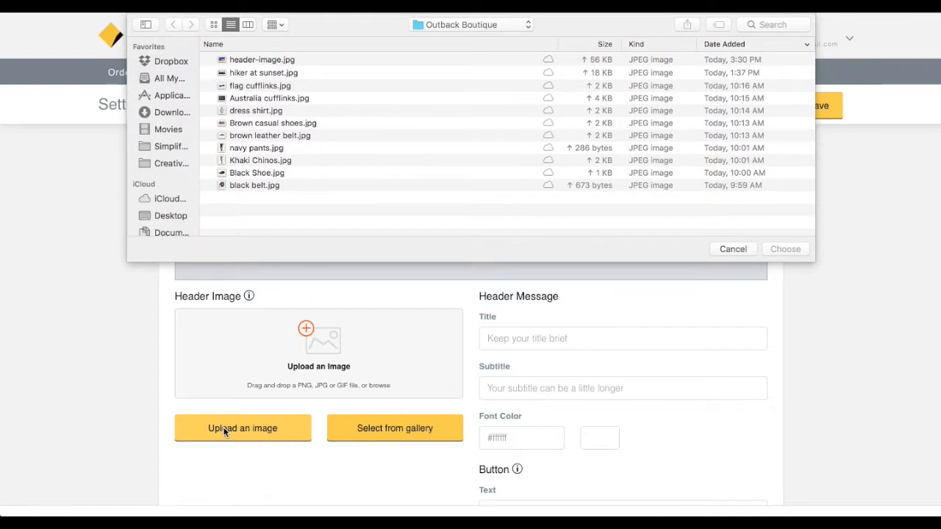
left_click(263, 59)
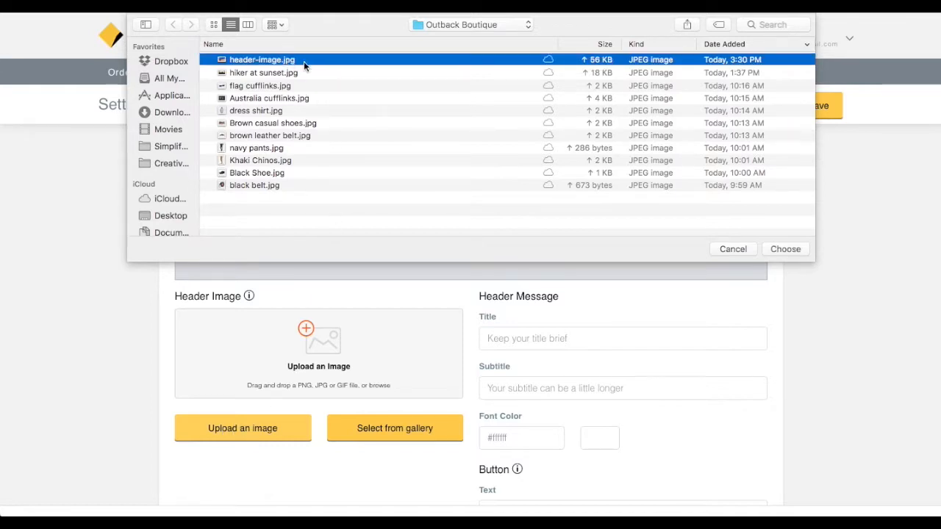
left_click(785, 249)
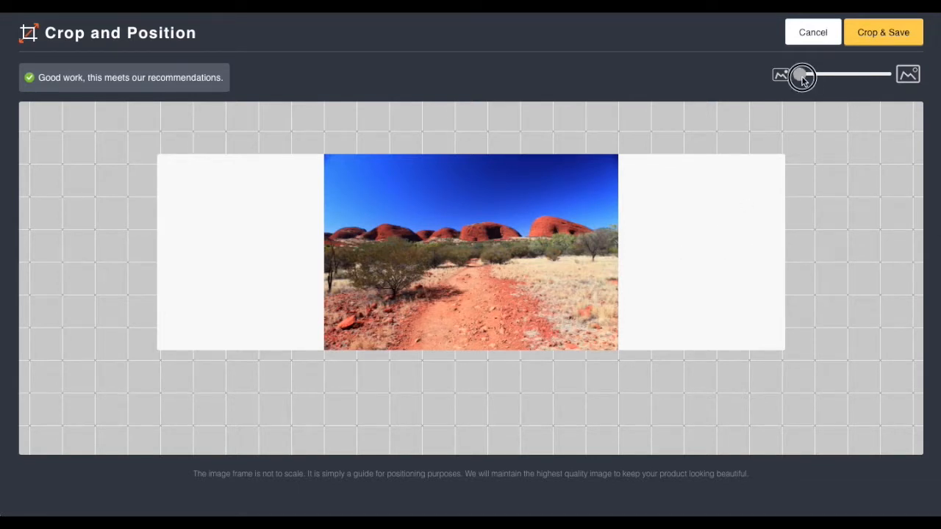
Step: Zoom the outback photo in, shift it to show more sky, and Crop & Save it as the header
left_click_drag(802, 75, 839, 75)
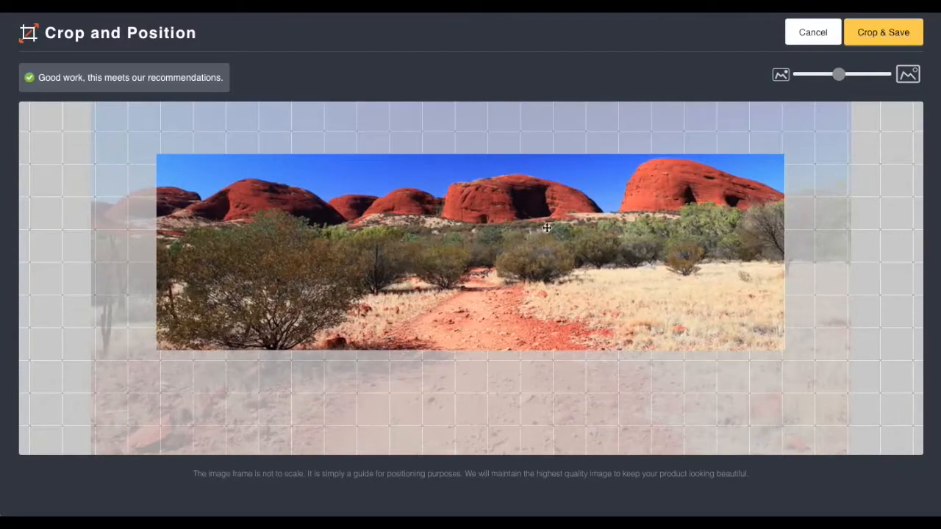
left_click_drag(546, 228, 505, 342)
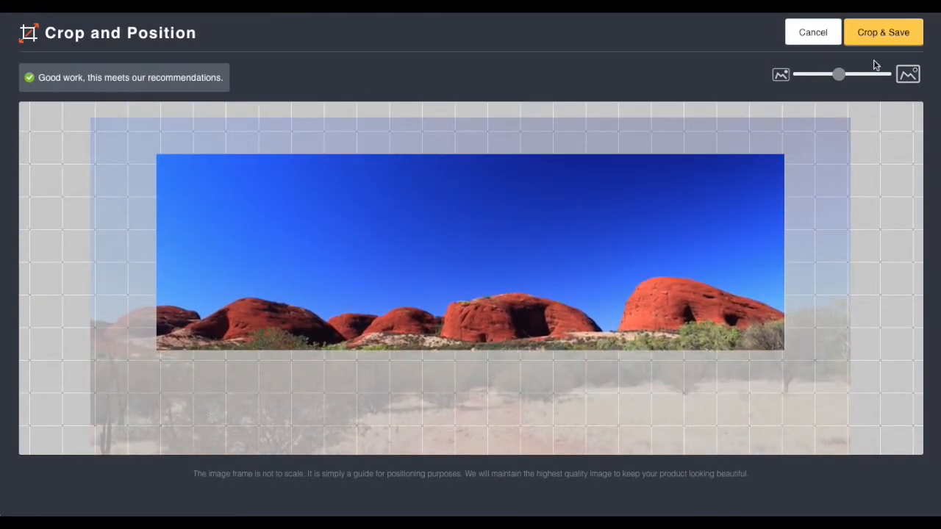
left_click(883, 31)
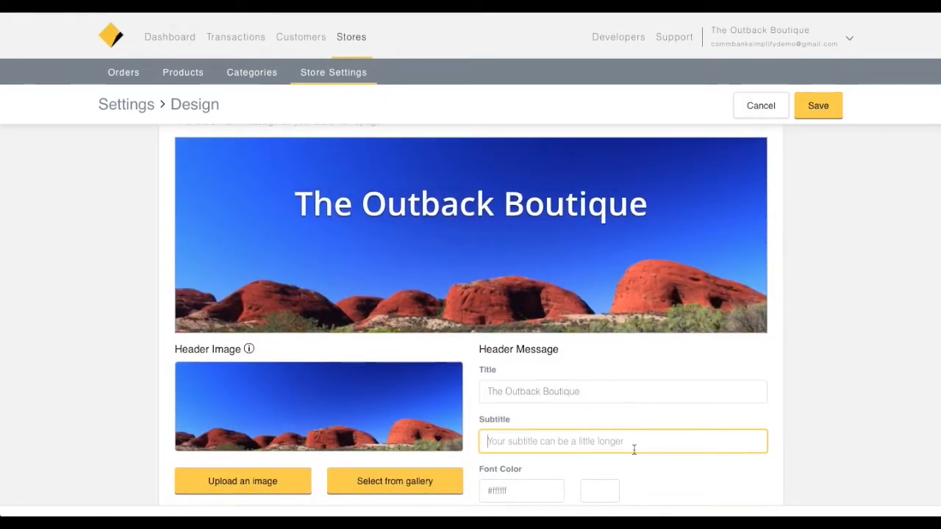
Step: Add subtitle 'Everything under the sun' and button text 'See new fall items', then save the design
type("Everything under the sun")
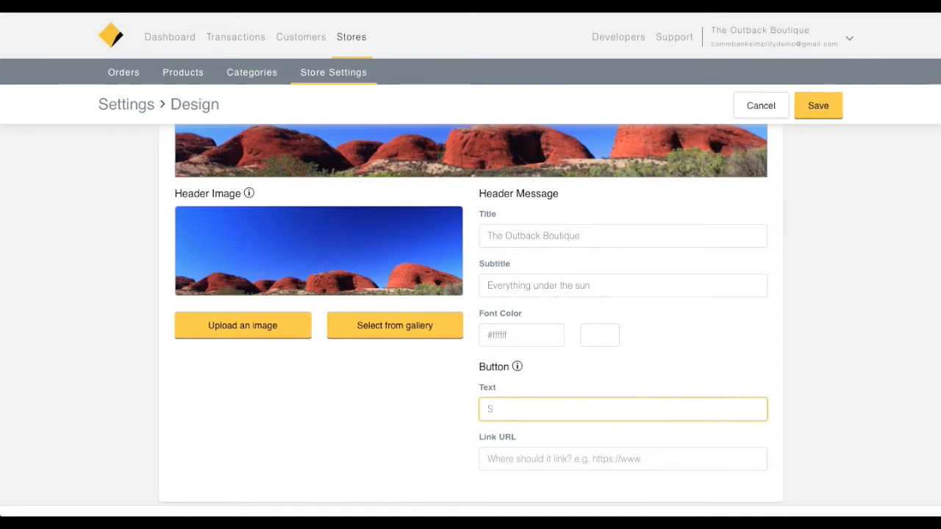
type("See new fall items")
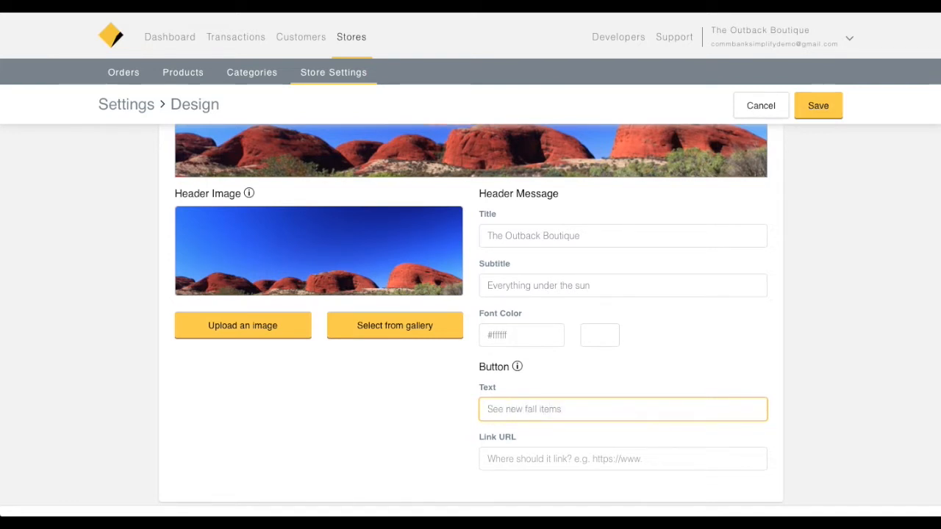
scroll("up", 3)
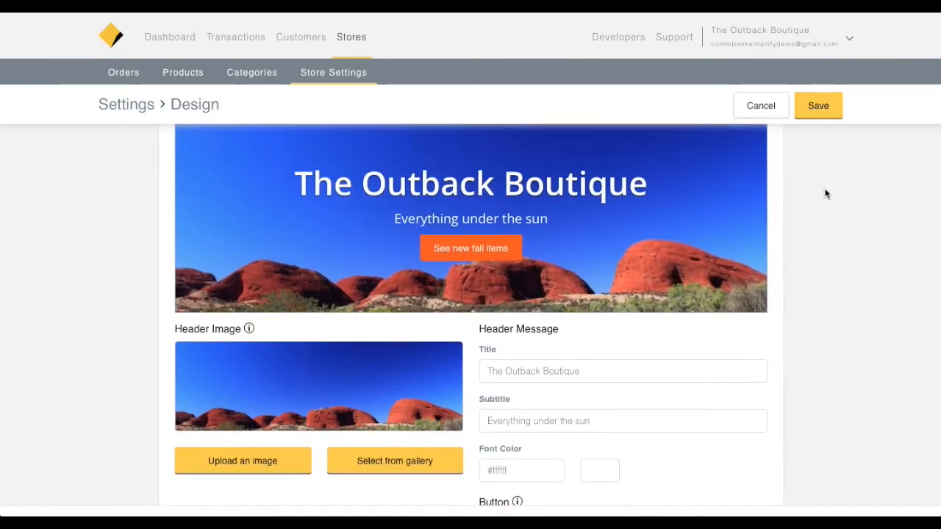
left_click(819, 105)
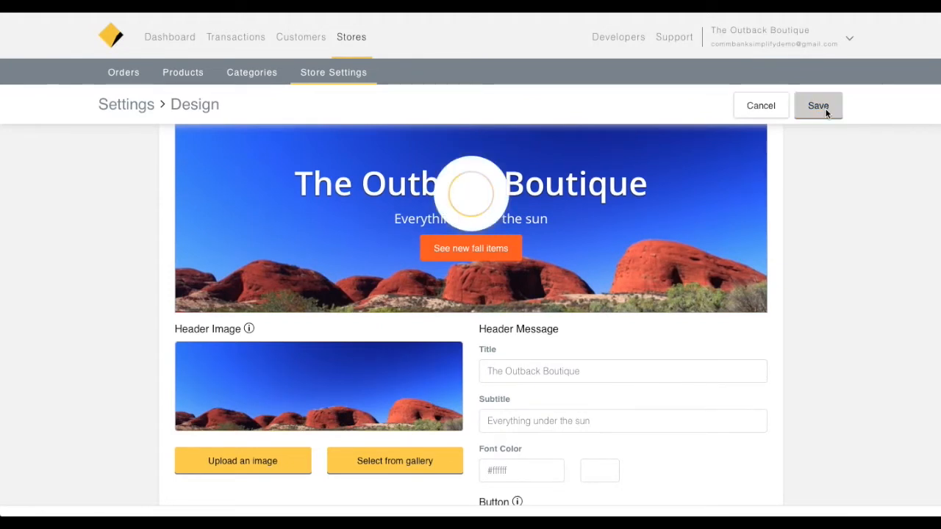